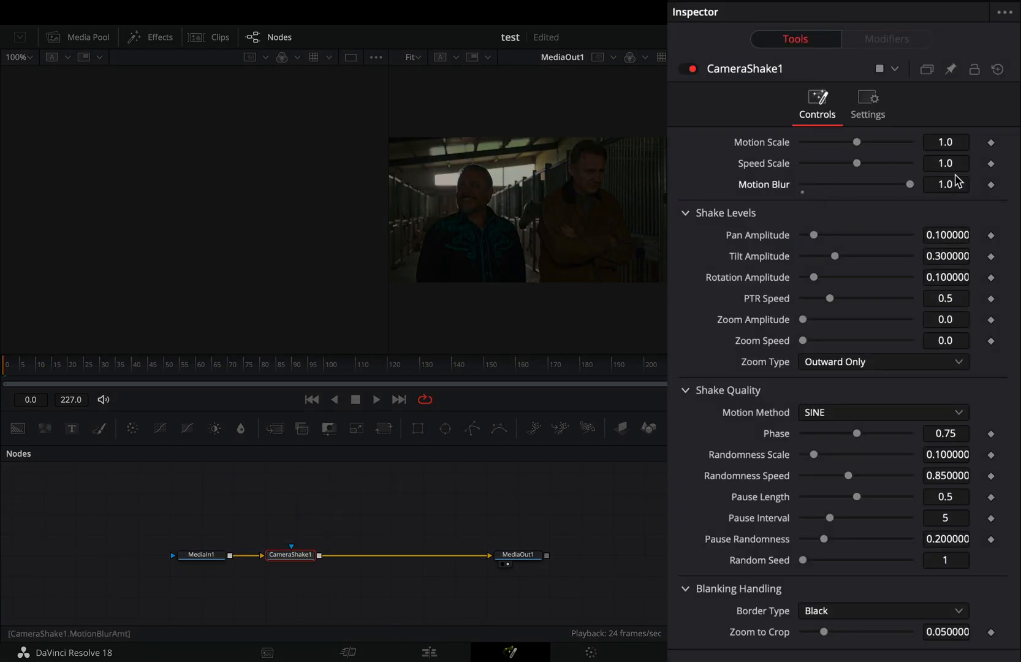
Step: Raise CameraShake1's tilt amplitude toward 0.8 and PTR speed to about 1.4
left_click_drag(833, 256, 889, 256)
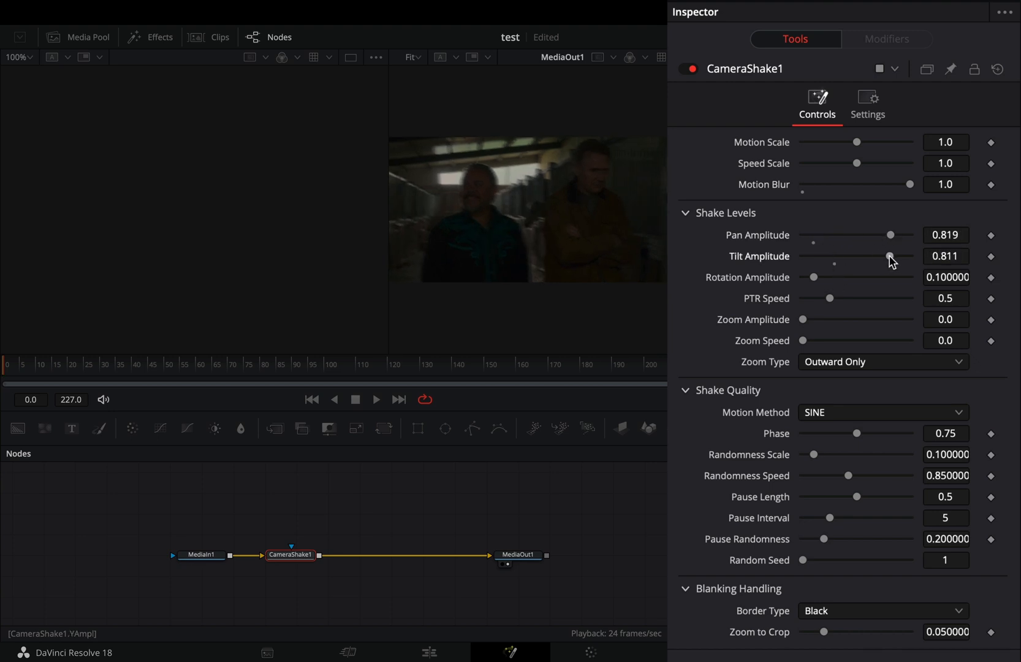
left_click_drag(830, 297, 867, 298)
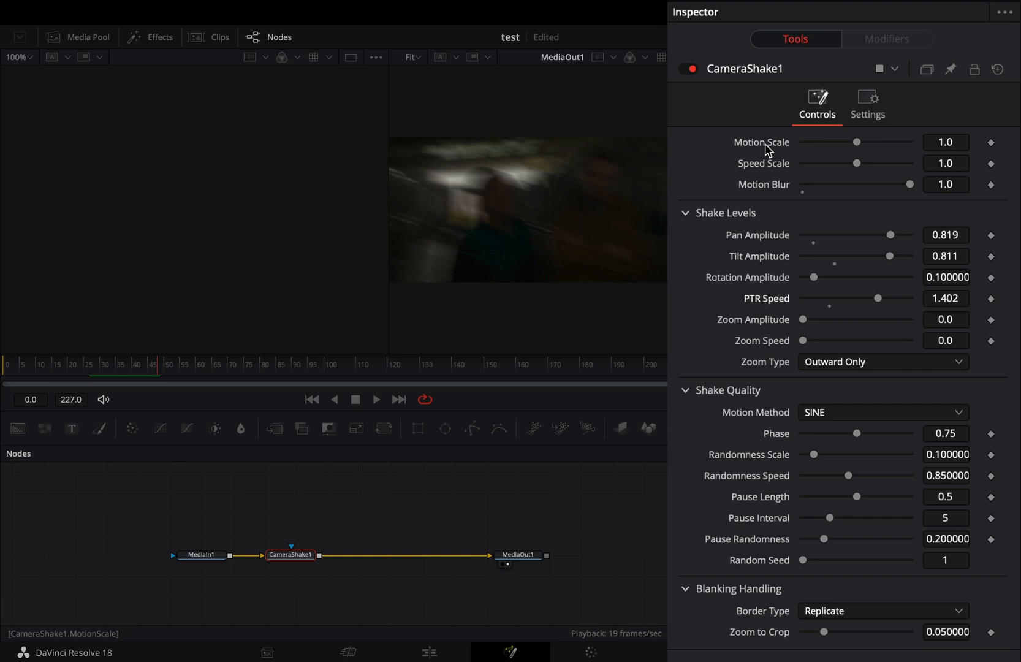
right_click(760, 142)
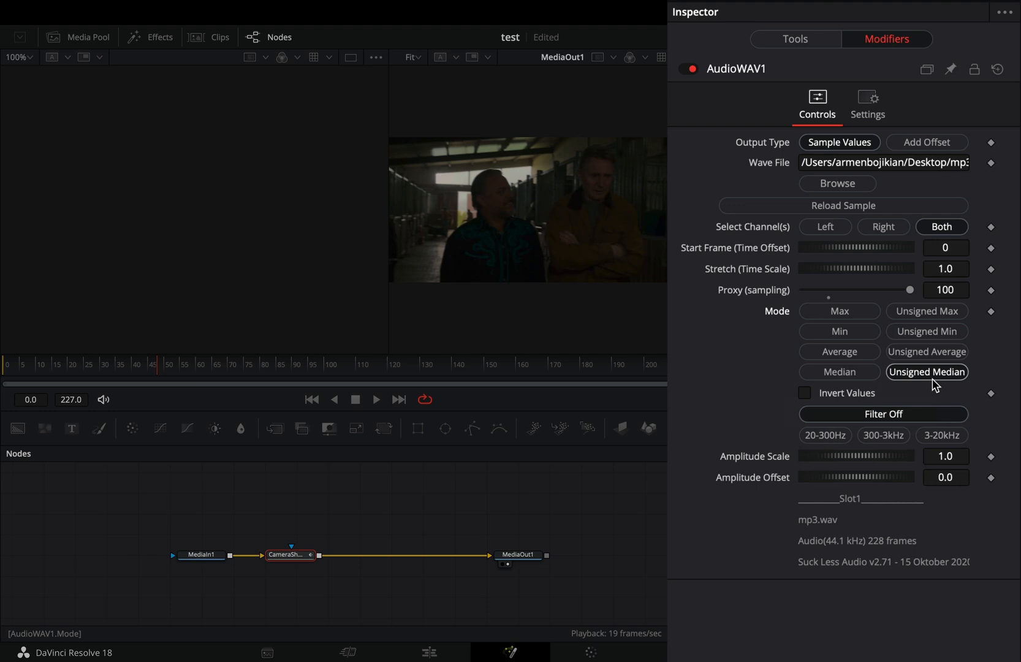
Step: Set the AudioWAV1 modifier mode to Unsigned Median
left_click(824, 435)
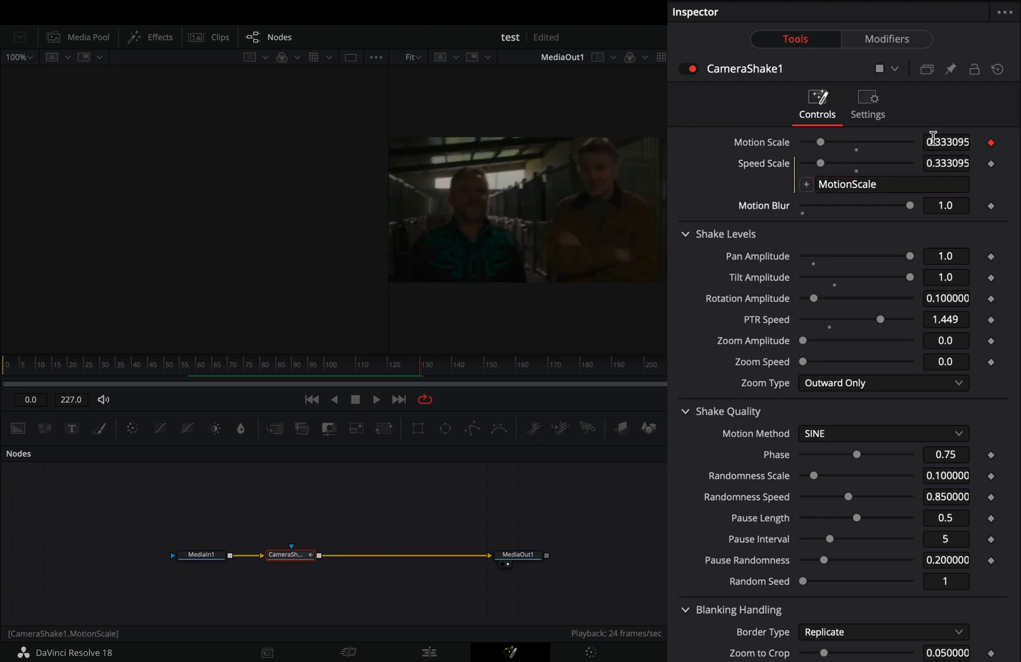
mouse_move(949, 70)
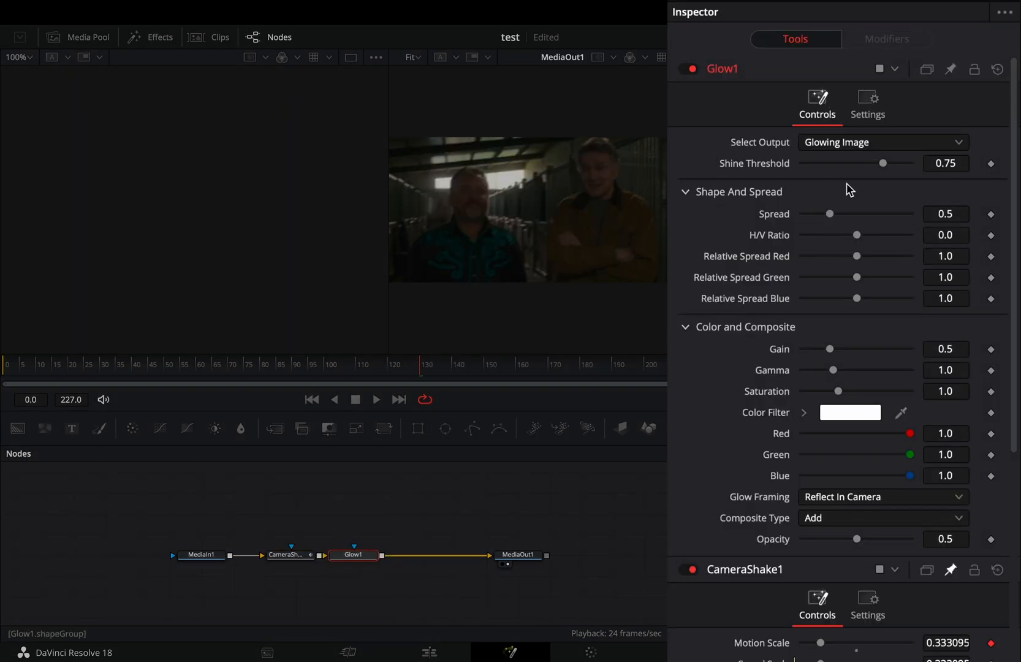
Step: Lower Glow1's Shine Threshold from 0.75 to about 0.07
left_click_drag(883, 164, 809, 164)
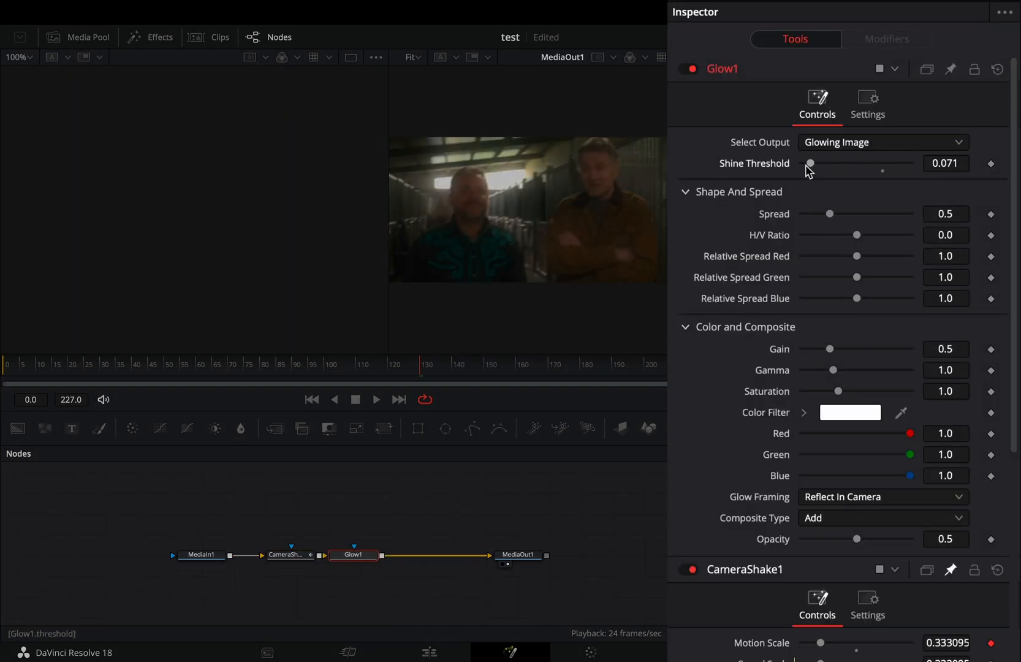
scroll("down", 3)
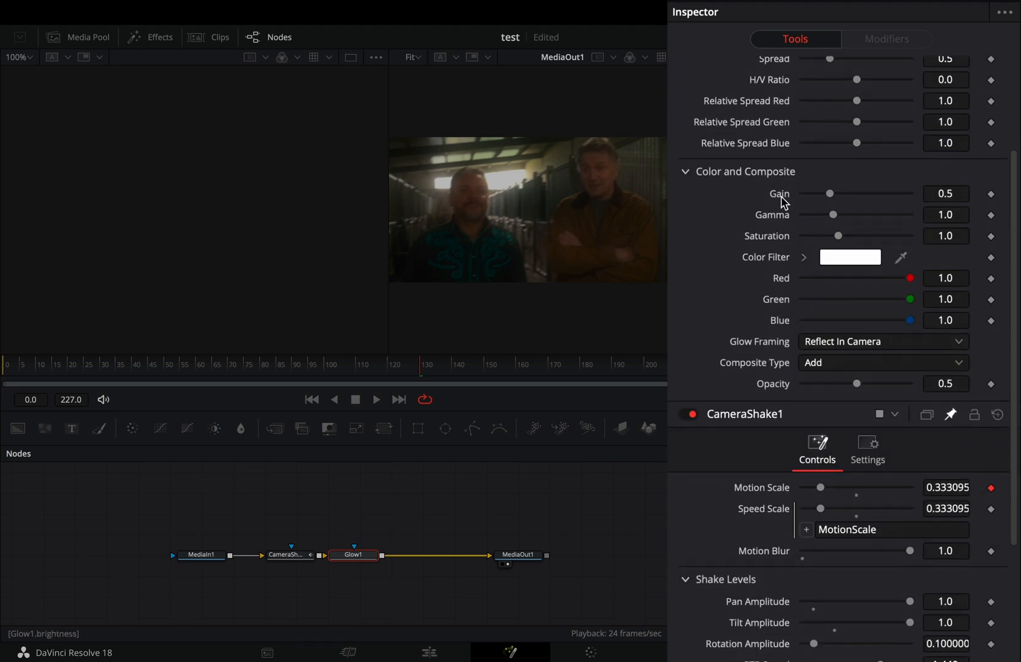